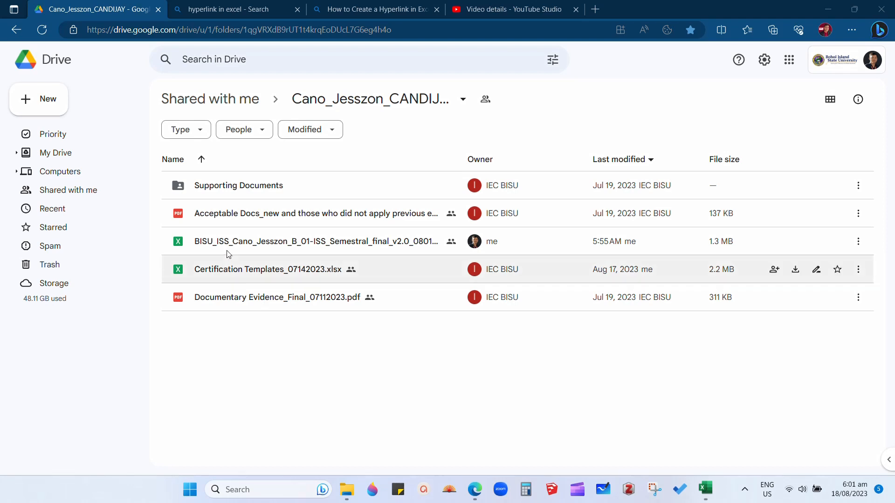
Open the ISS semester workbook in Sheets and scroll Form1_B&C to the Criterion C adviser entries
double_click(316, 240)
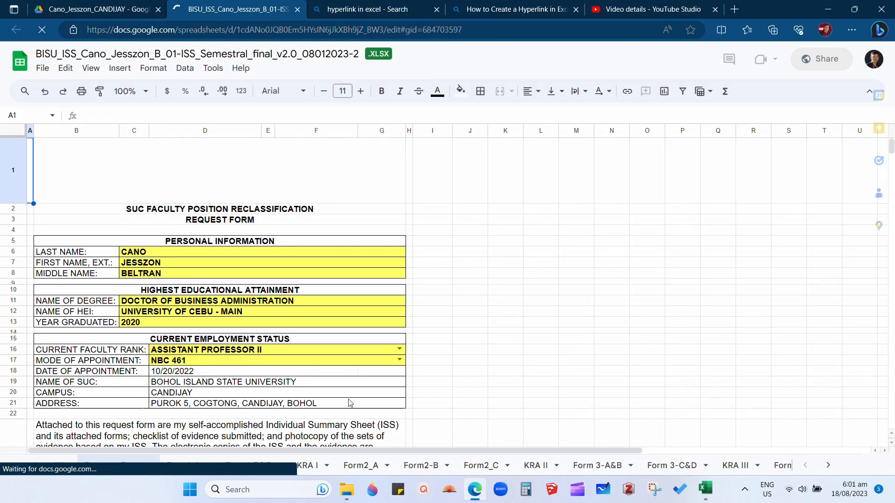
left_click(247, 465)
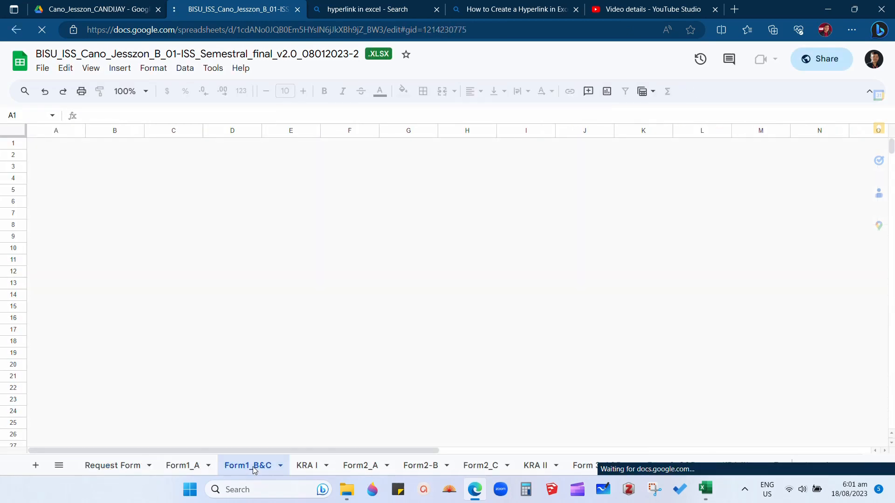
left_click(248, 465)
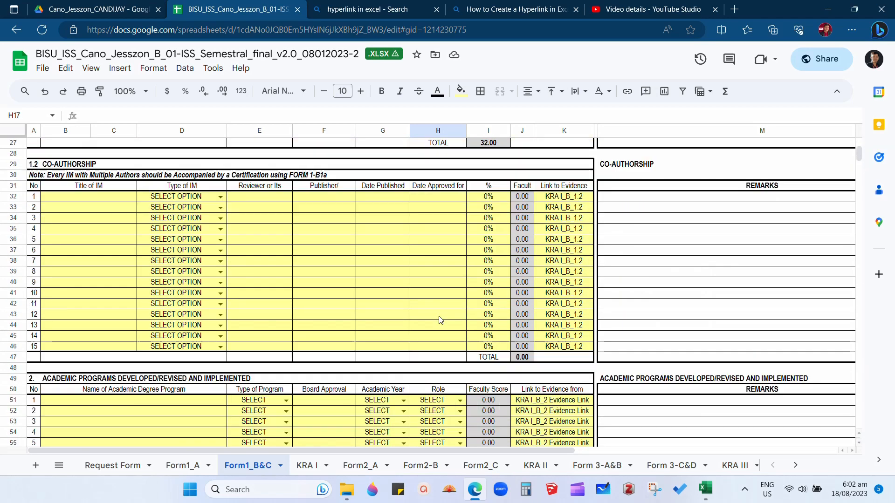
scroll("down", 3)
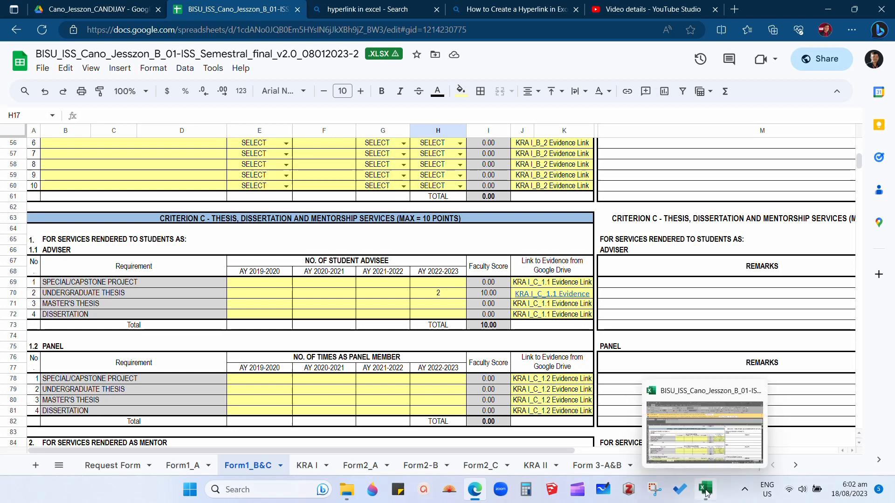
Switch to the Excel copy and select the KRA I_C_1.1 thesis evidence link cell J70
left_click(705, 489)
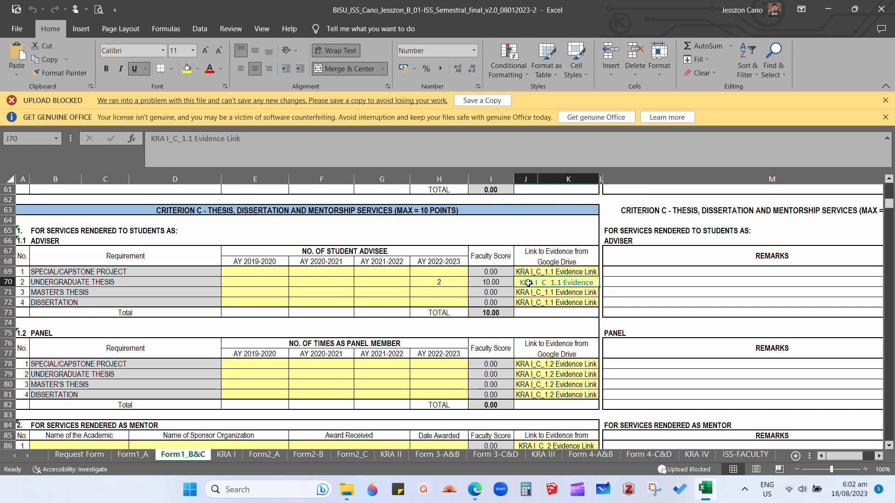
mouse_move(335, 50)
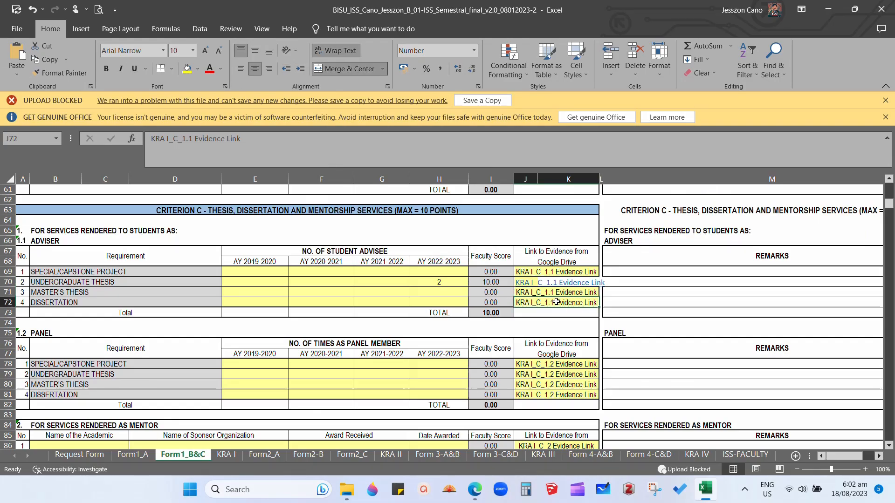
left_click(526, 282)
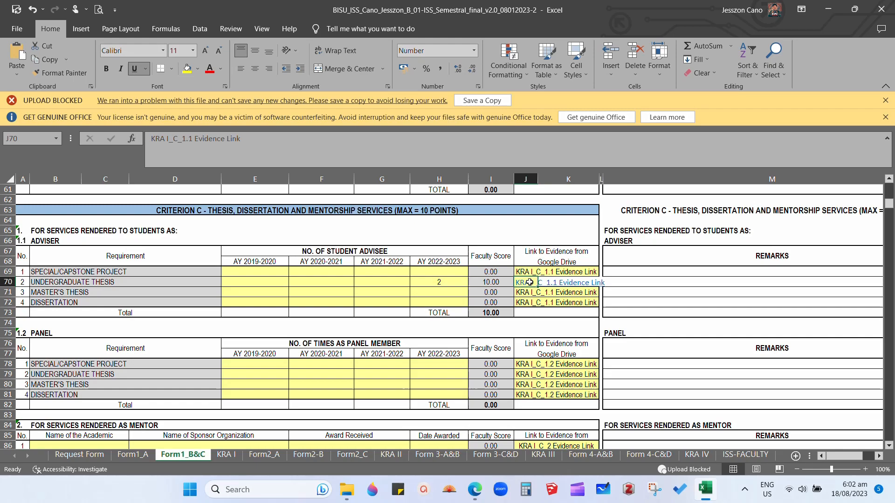
Paste the copied link text onto the thesis row, clear the duplicate, and return to the Drive folder
right_click(528, 281)
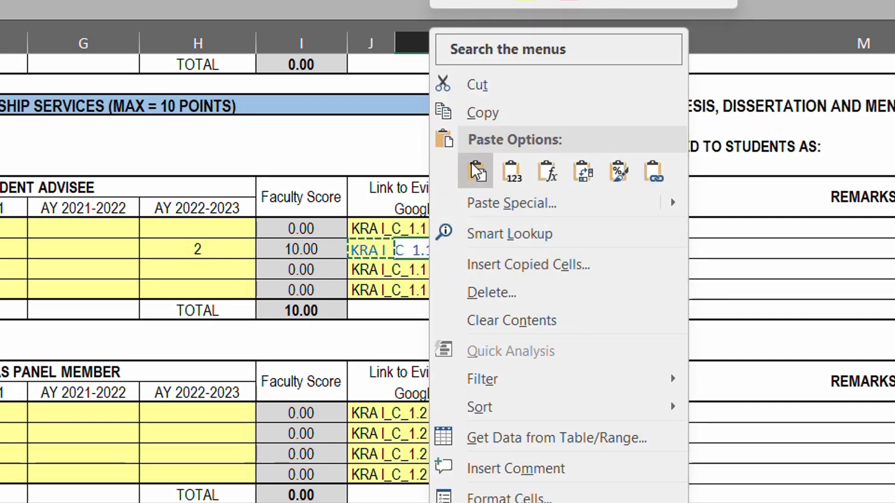
left_click(475, 170)
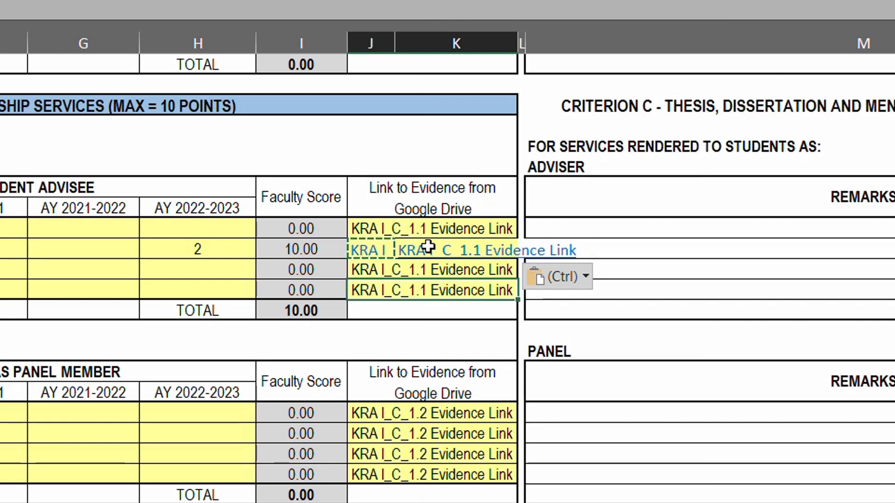
right_click(431, 250)
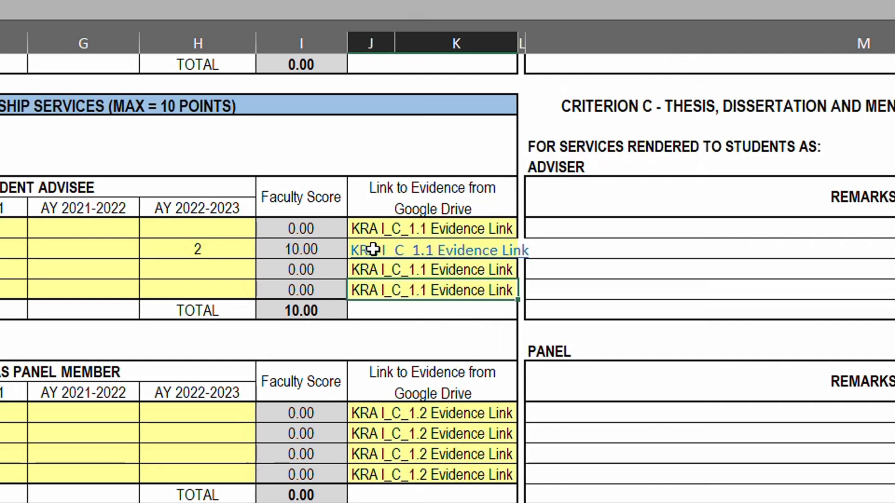
left_click(369, 249)
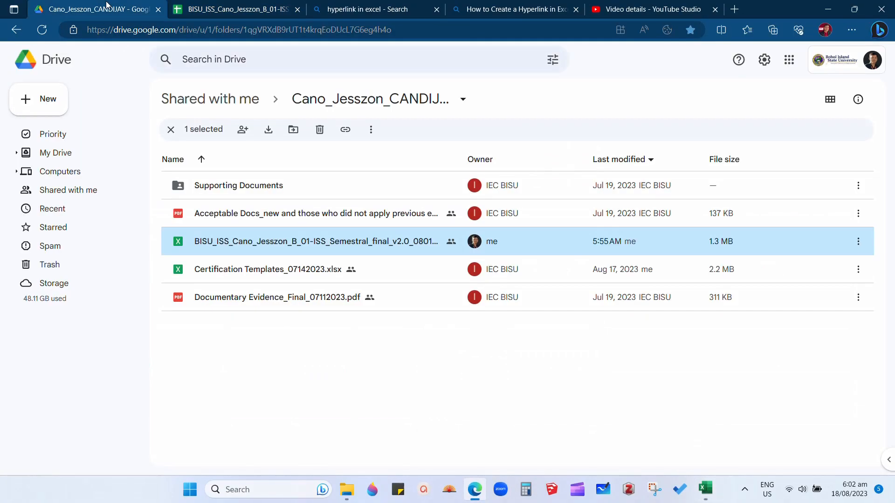
Copy the share link of Approval Sheets.pdf from Supporting Documents > KRA I_C_1.1 and return to Excel
double_click(237, 185)
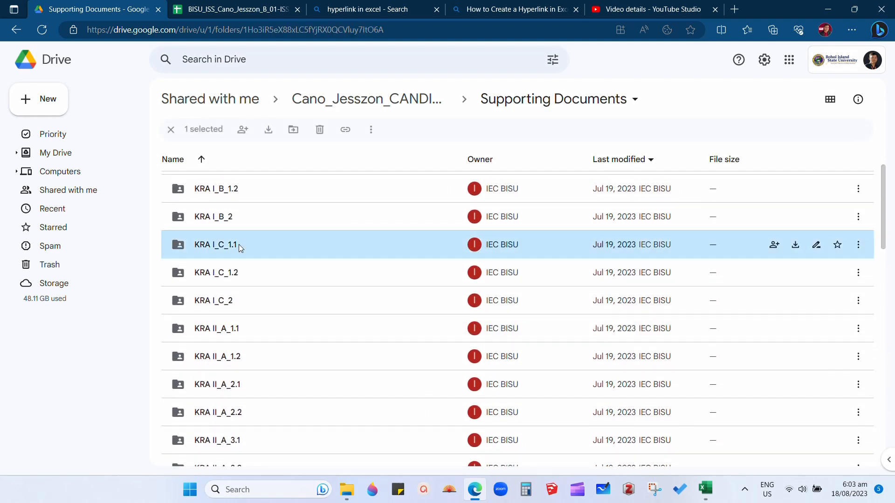
double_click(215, 245)
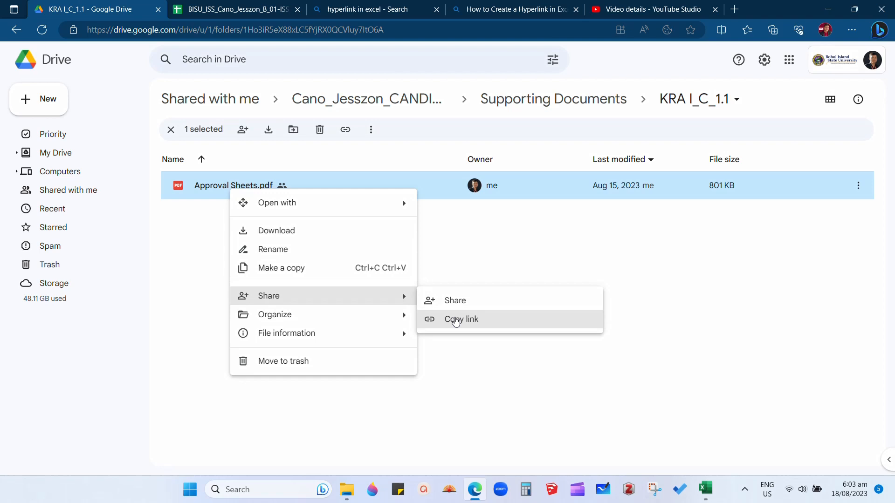
left_click(461, 319)
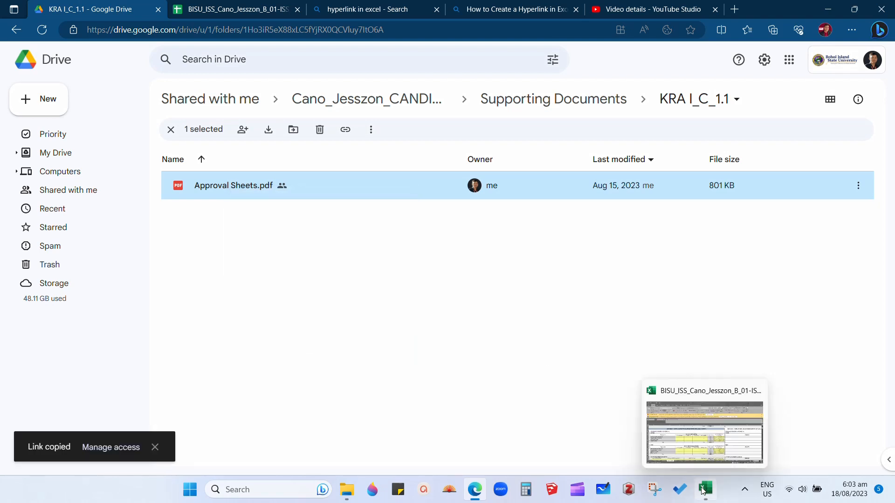
left_click(705, 489)
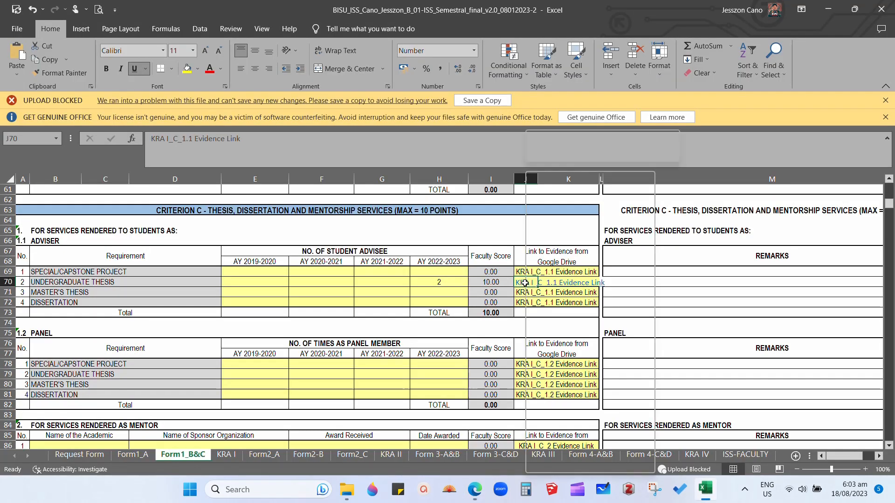
Set the J70 thesis evidence hyperlink to the copied Approval Sheets.pdf Drive address
right_click(556, 283)
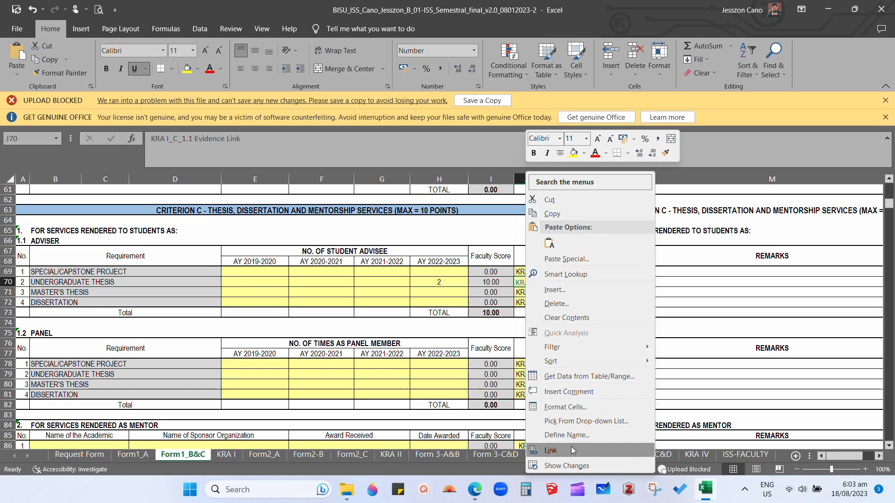
left_click(550, 450)
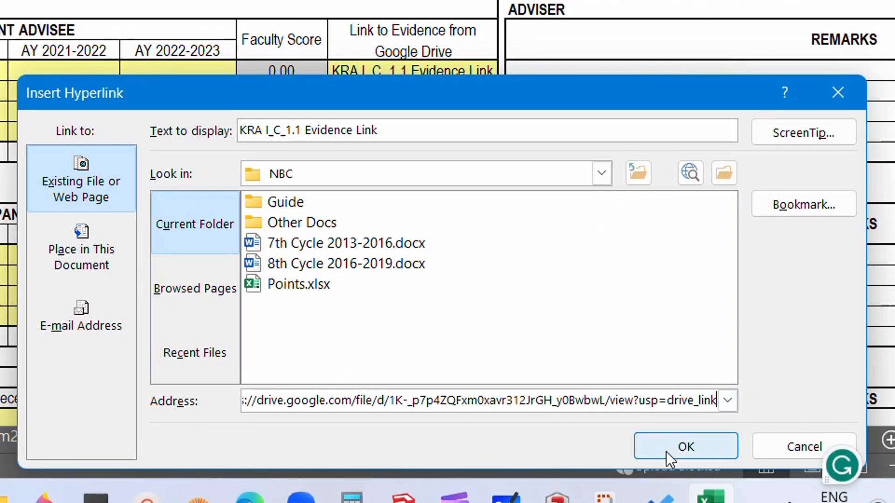
left_click(684, 447)
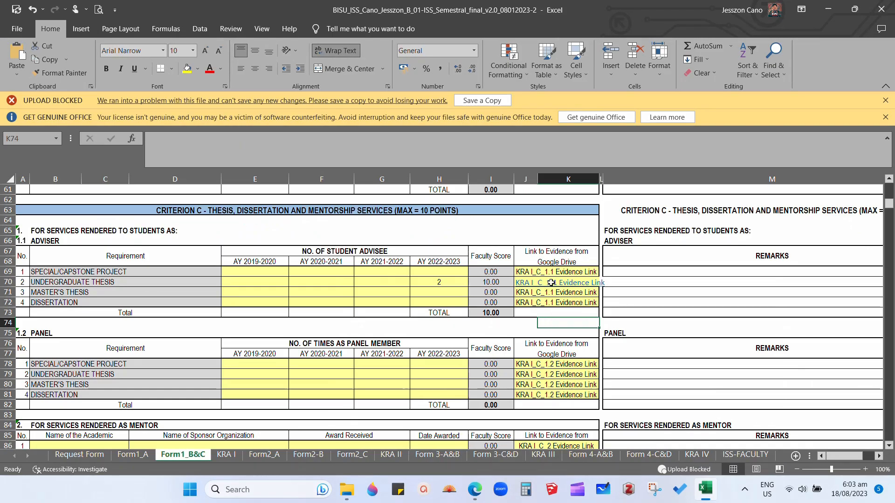
mouse_move(16, 10)
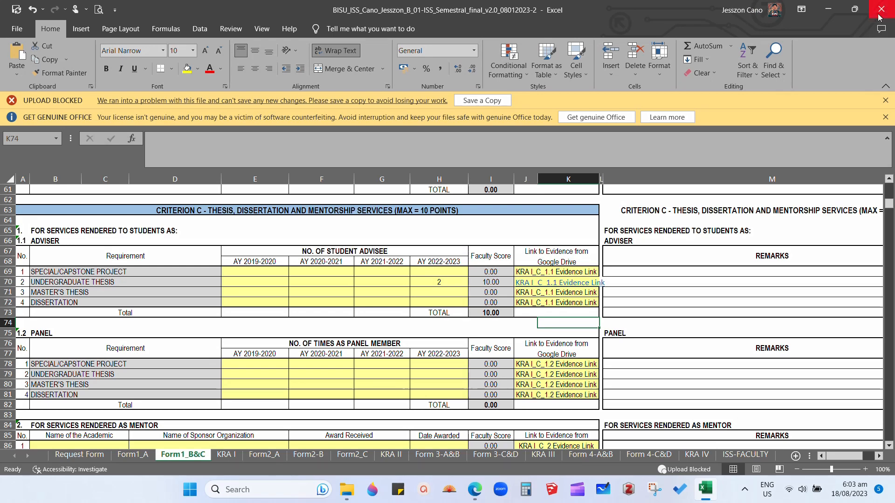
Close Excel and delete the old ISS workbook from the candidate's shared Drive folder
left_click(560, 282)
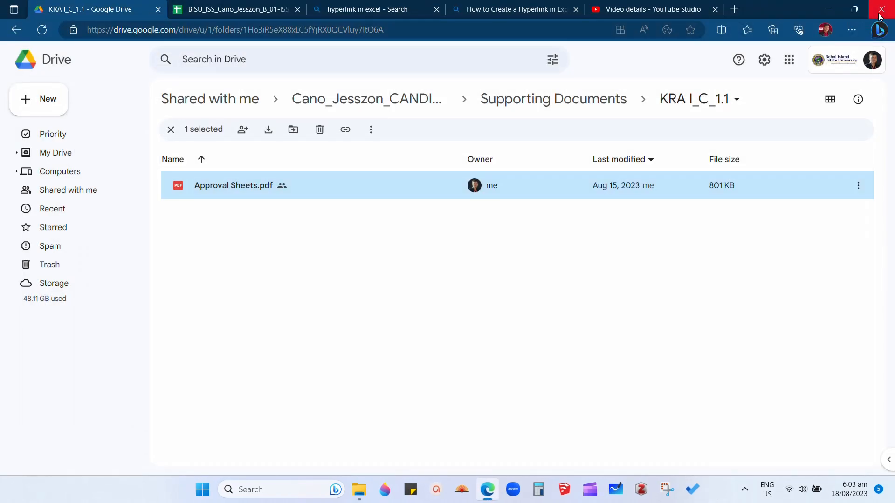
left_click(210, 99)
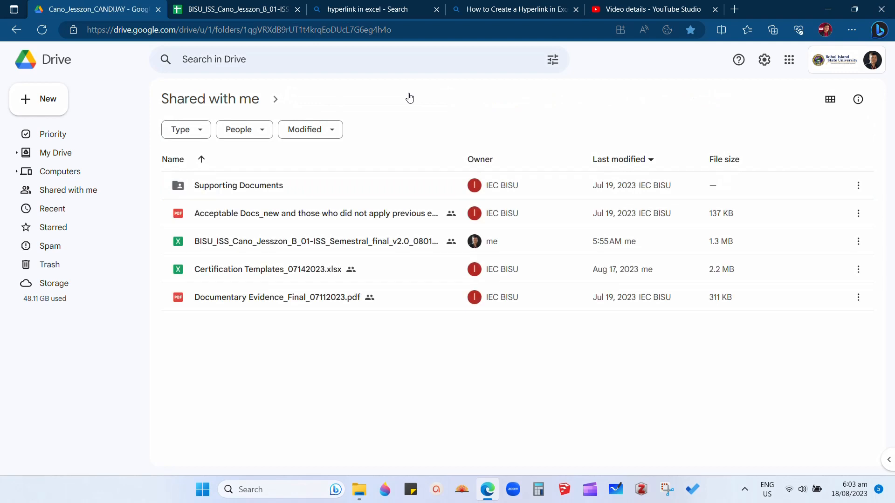
left_click(316, 241)
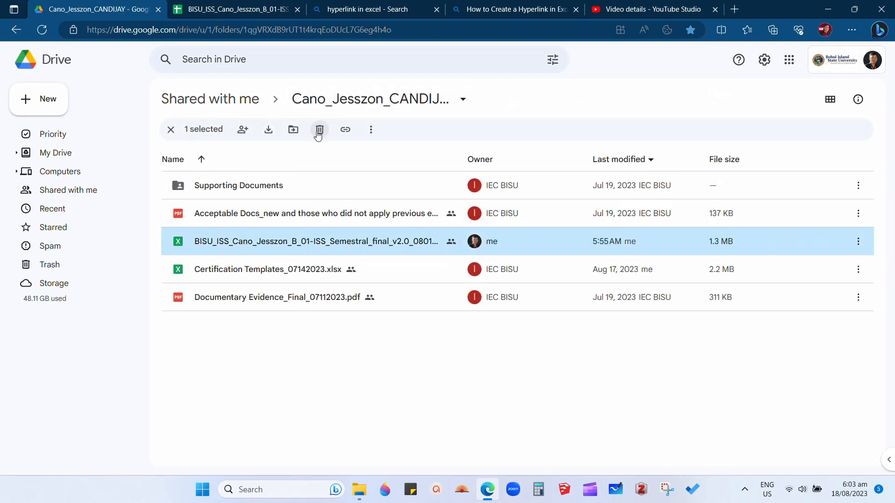
left_click(319, 130)
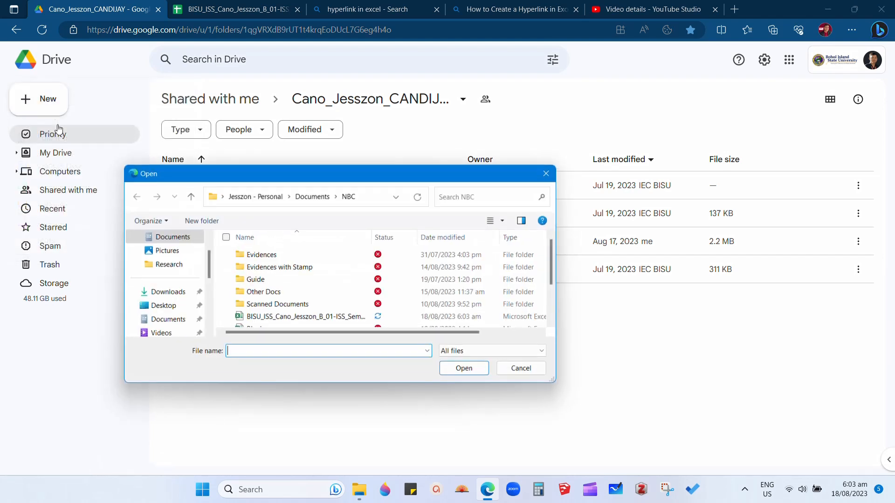
Upload the updated ISS workbook from the computer into the shared folder
left_click(306, 317)
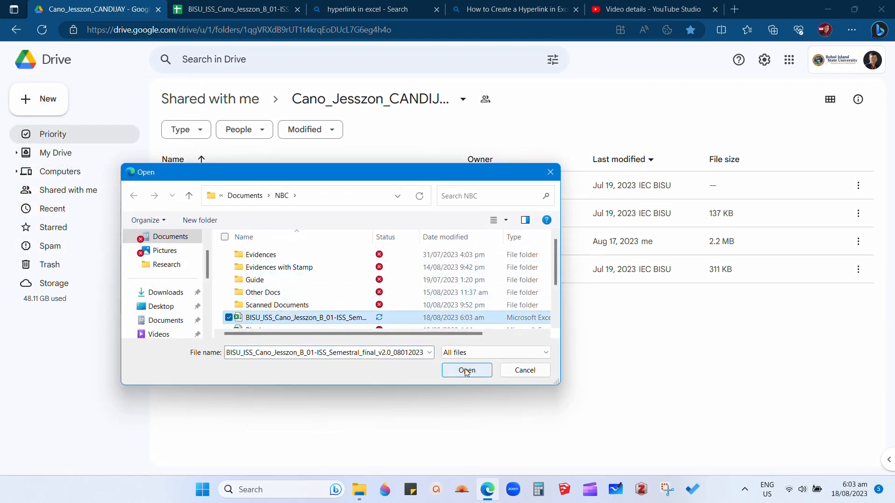
left_click(466, 370)
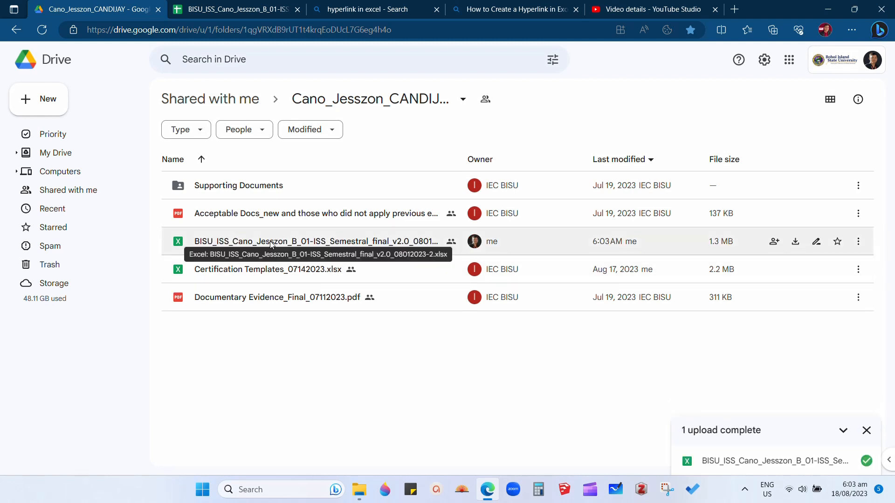
Open the re-uploaded workbook on Form1_B&C and follow the row 70 thesis evidence link to Approval Sheets.pdf
double_click(314, 241)
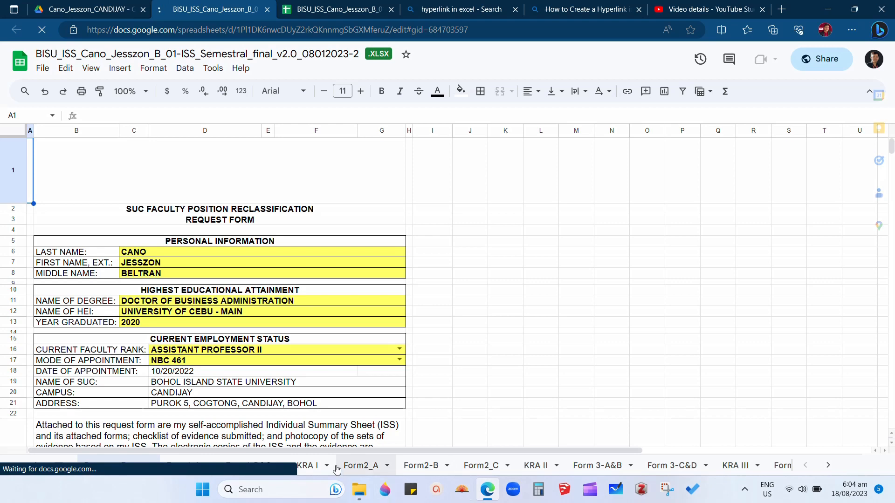
left_click(248, 465)
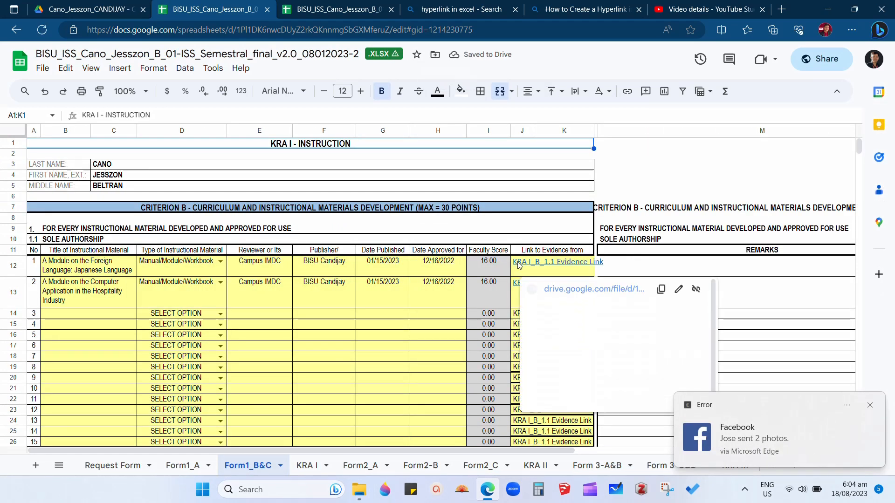
mouse_move(541, 283)
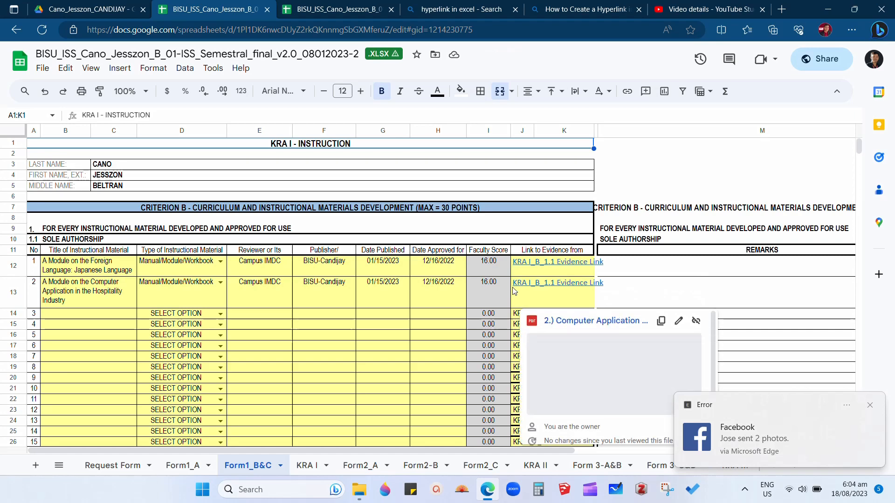
scroll("down", 3)
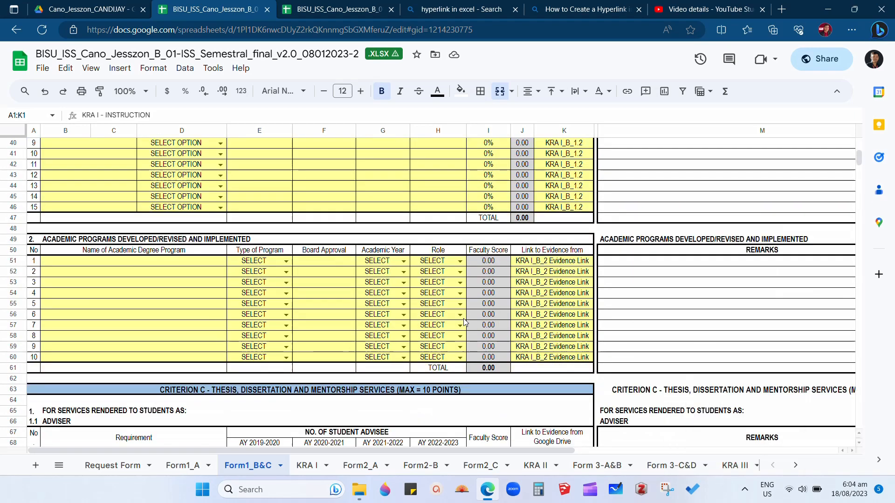
scroll("down", 3)
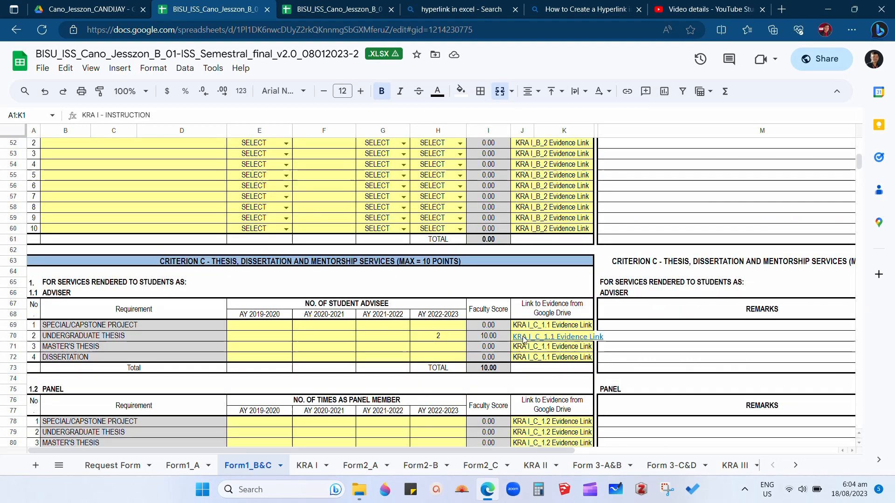
left_click(558, 337)
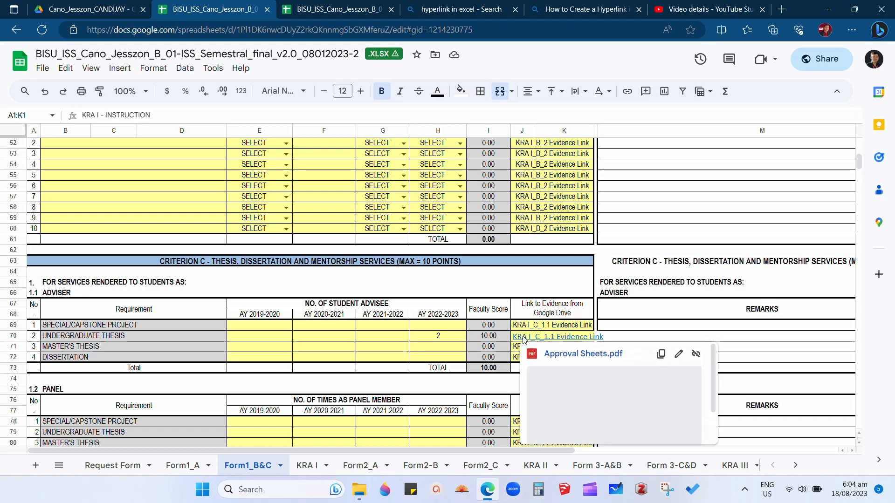